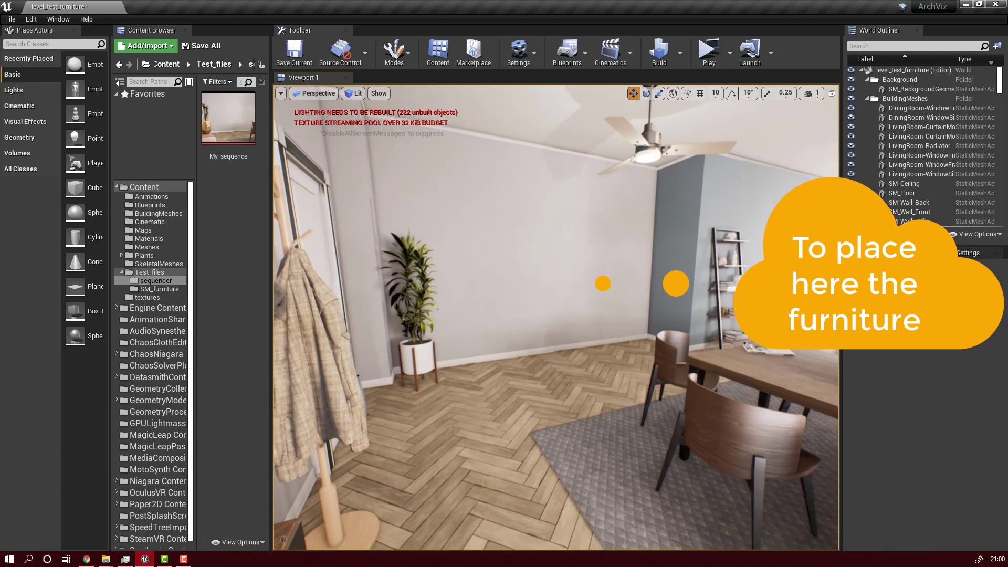
pyautogui.moveTo(221, 118)
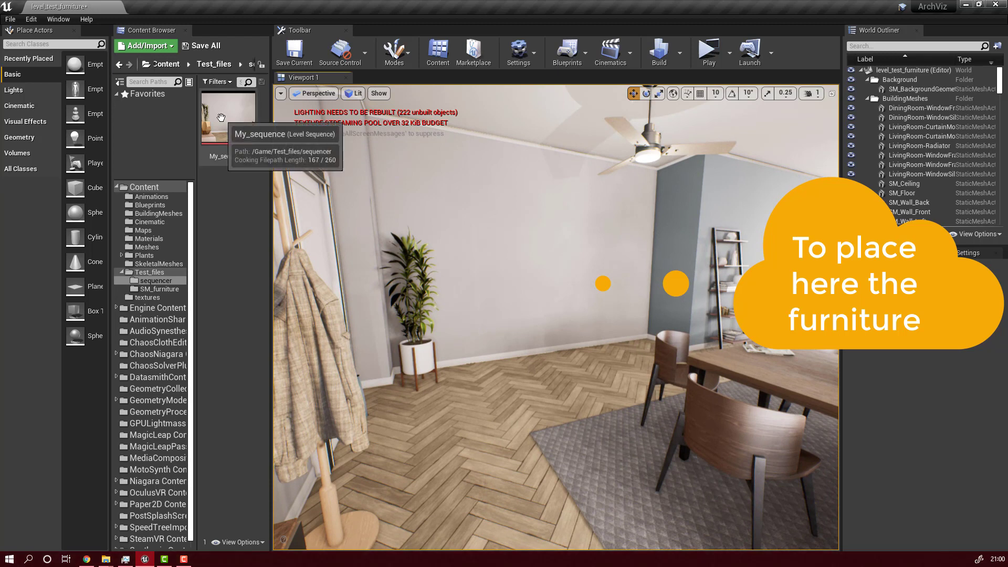
# Search the App Store for '3d scanner' and launch the installed 3d Scanner App.
pyautogui.doubleClick(219, 136)
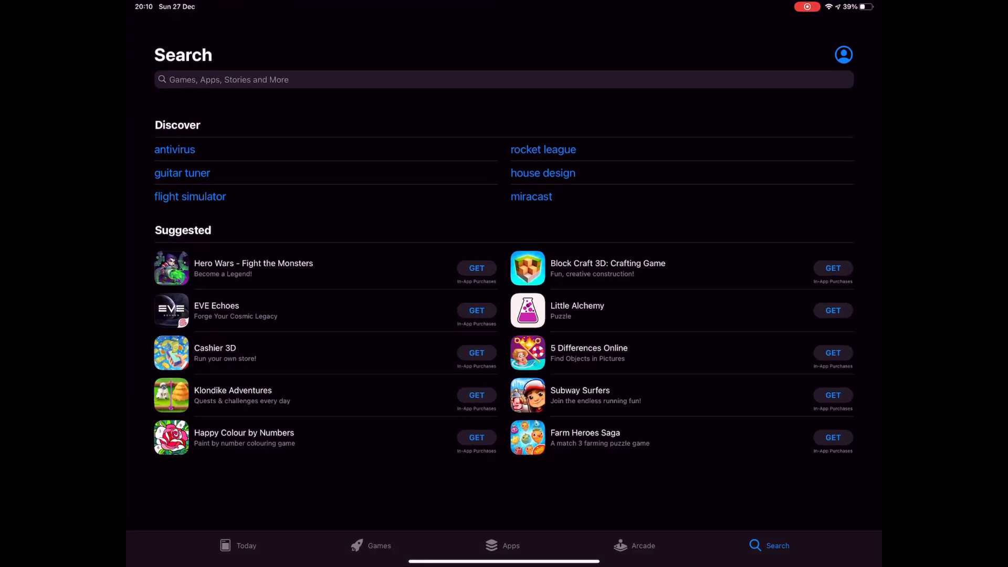
pyautogui.write('3d scanner')
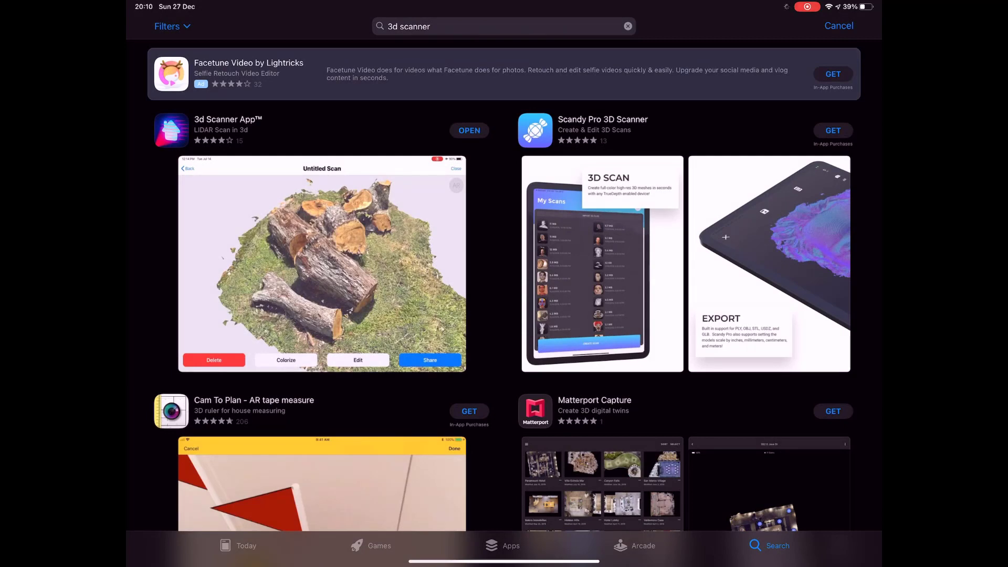
pyautogui.click(228, 118)
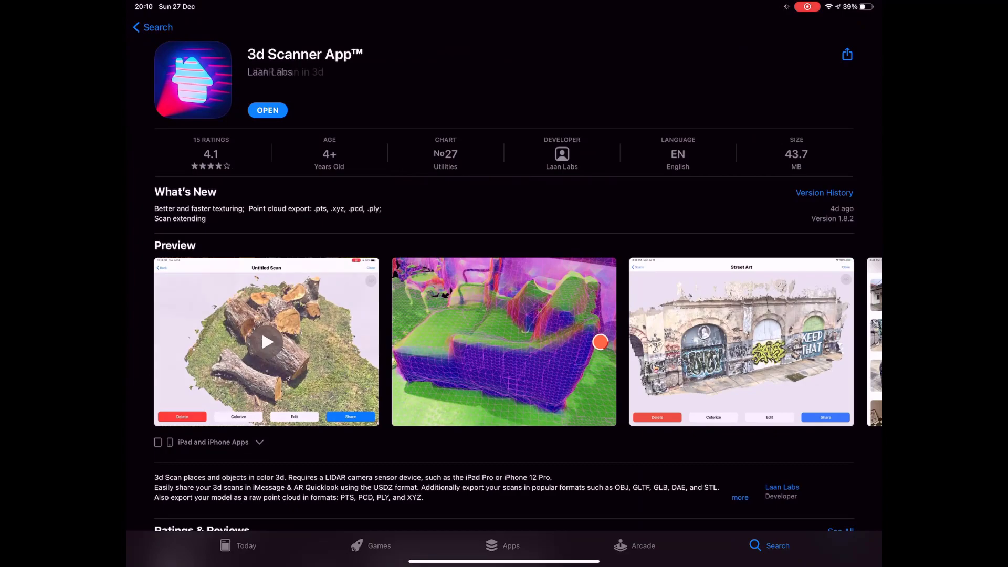
pyautogui.click(268, 110)
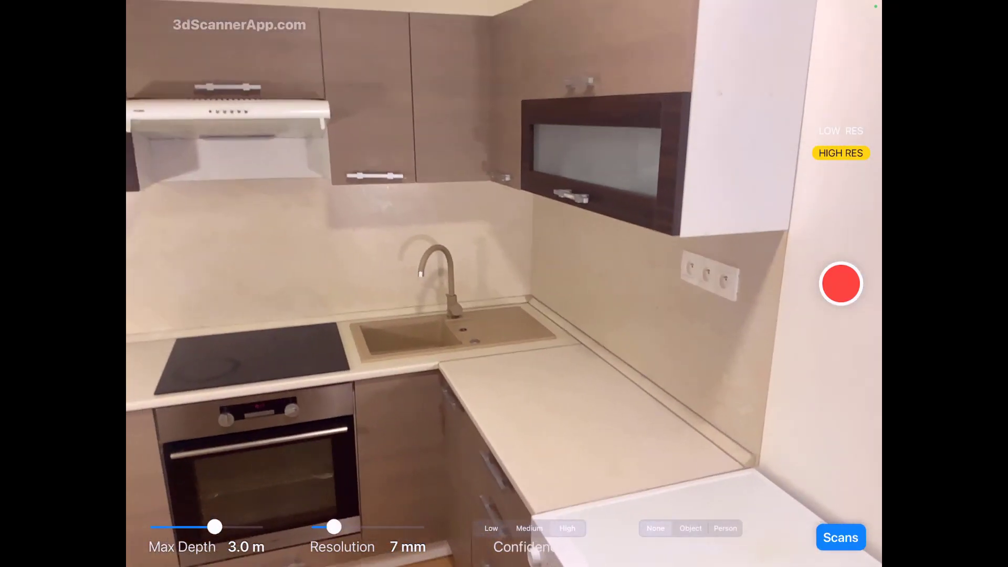
# Record a HIGH RES LiDAR sweep of the kitchen corner and stop to finish the scan.
pyautogui.click(840, 283)
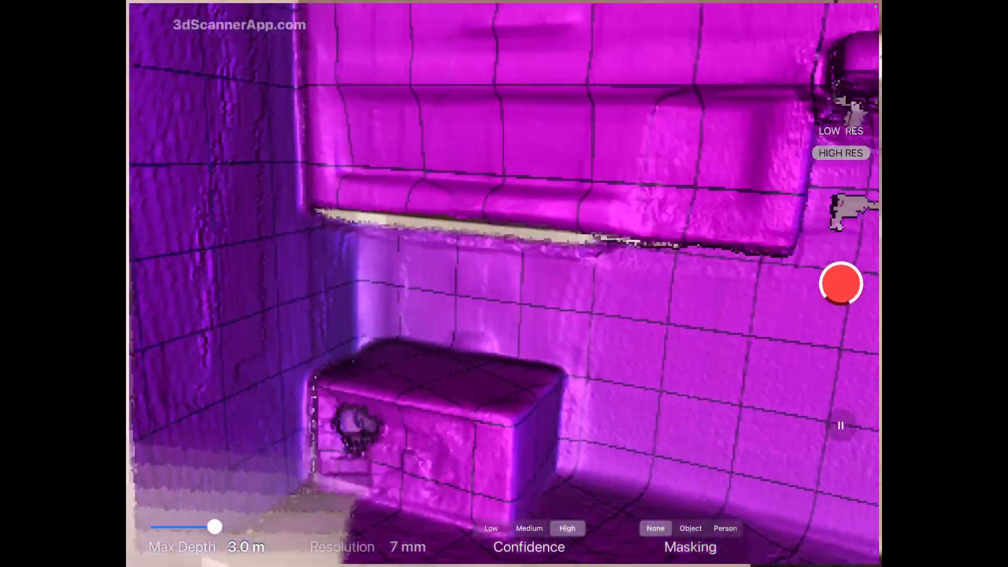
pyautogui.click(840, 425)
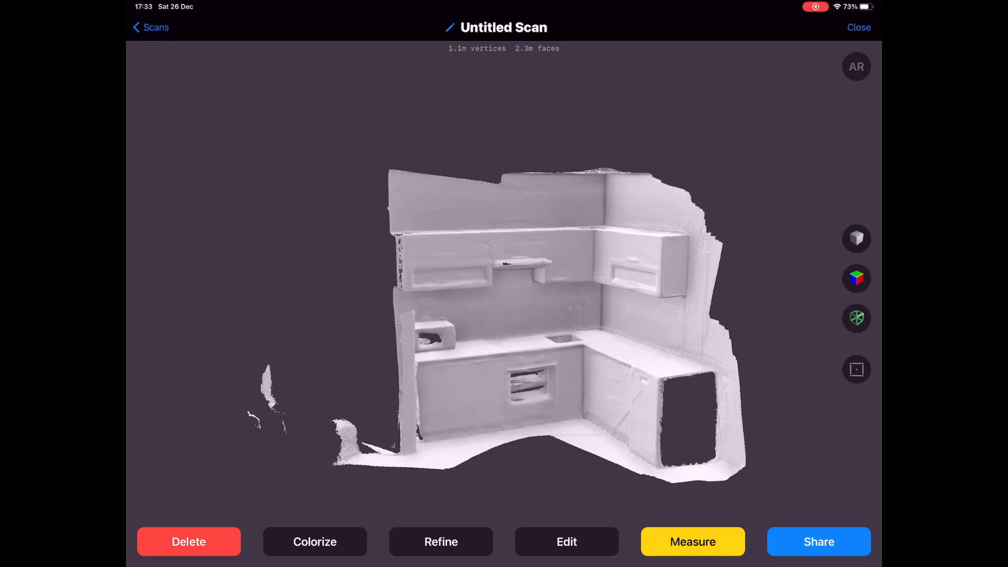
# Colorize the kitchen scan at High Quality (5 minutes), then bring up its Share options.
pyautogui.click(314, 542)
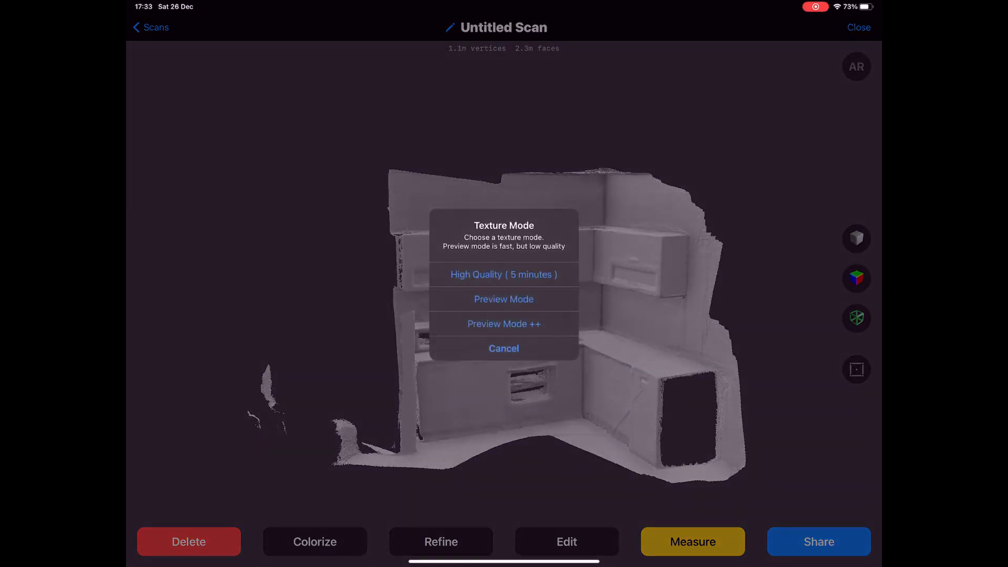
pyautogui.click(503, 274)
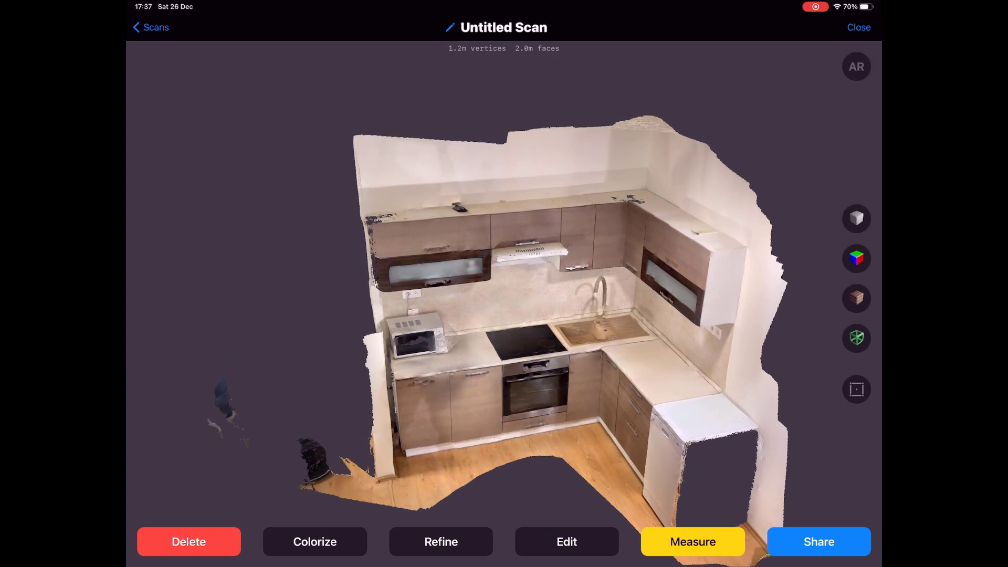
pyautogui.click(818, 542)
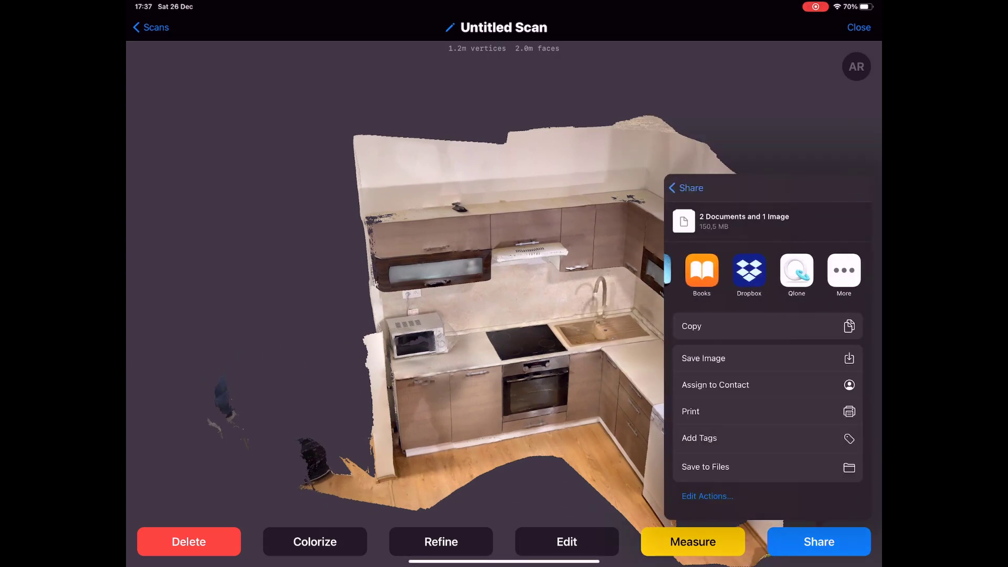
# Send the exported scan files out of the app via the Share sheet destination.
pyautogui.click(749, 270)
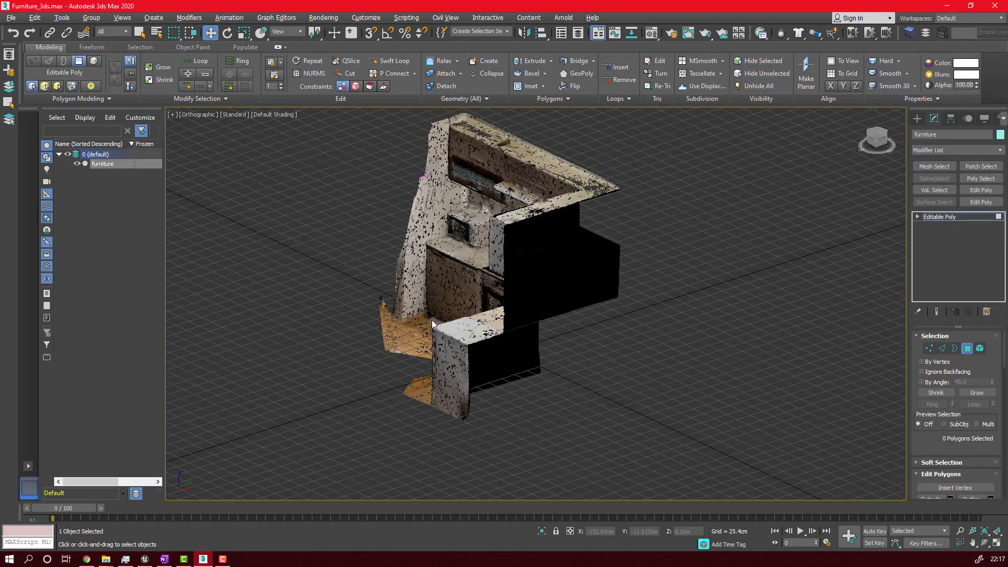
# Turn the viewport with the ViewCube to face the front of the furniture scan.
pyautogui.click(877, 136)
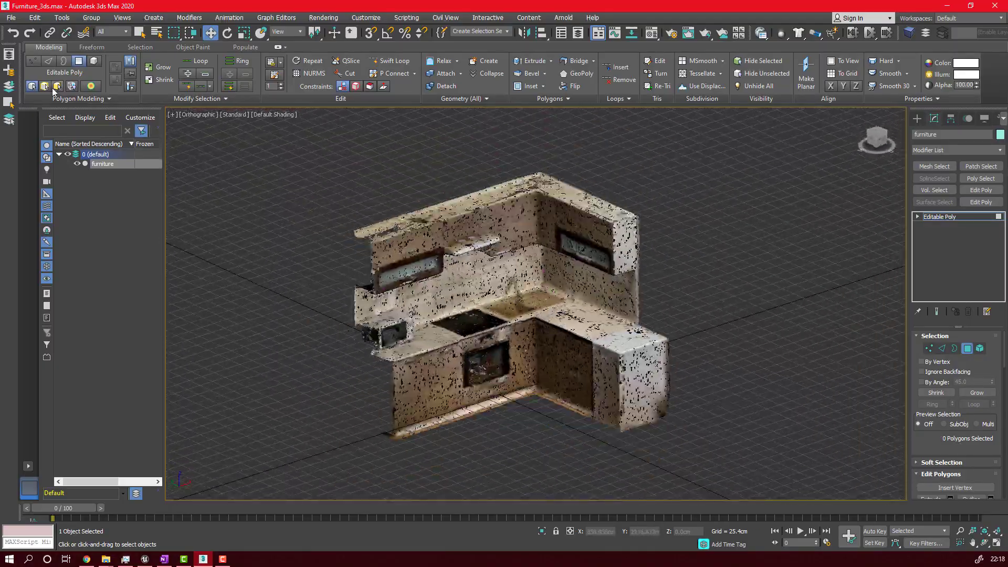
# Export the furniture model as furniture_ue4.FBX into the Desktop Furniture3d folder.
pyautogui.click(11, 17)
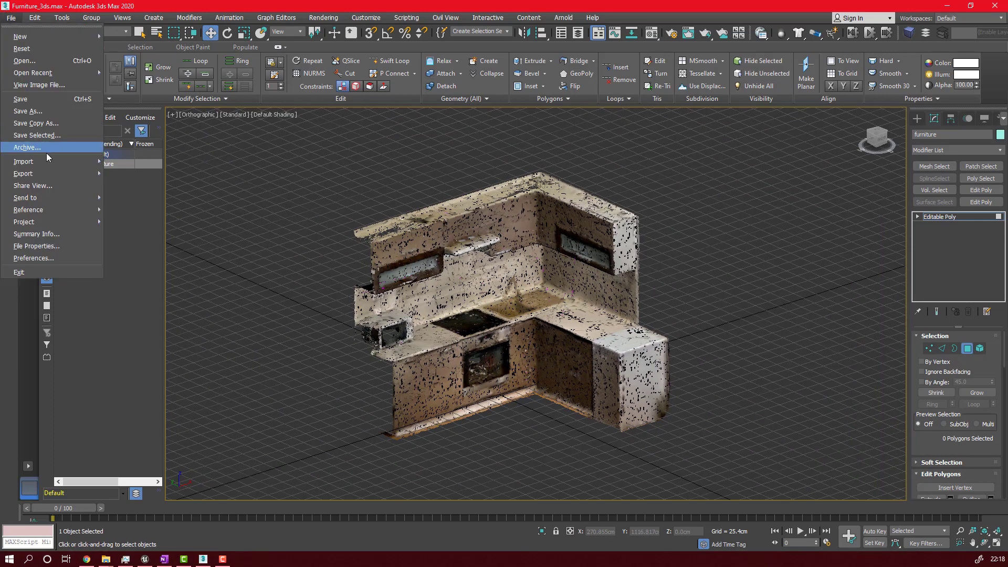
pyautogui.click(24, 162)
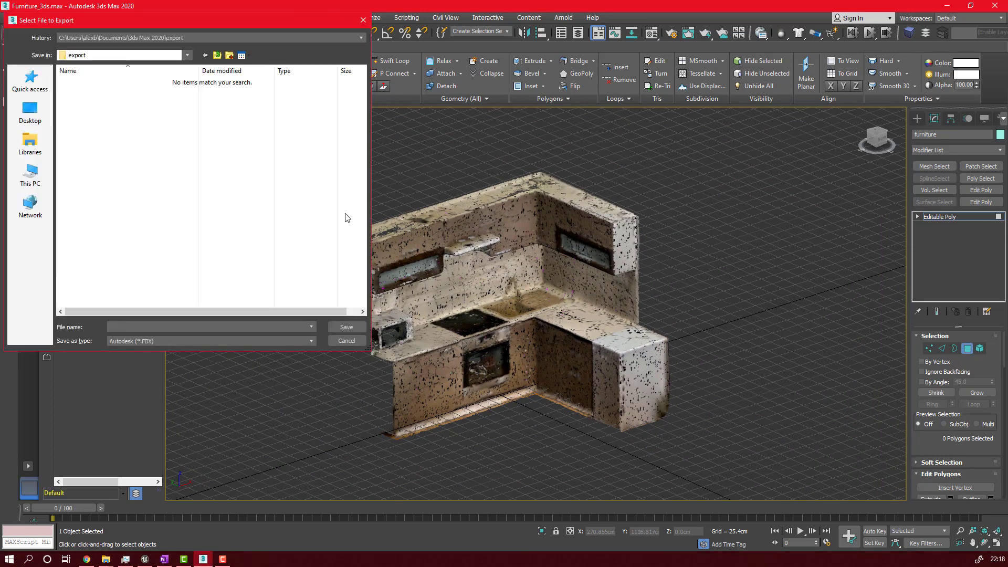
pyautogui.click(29, 113)
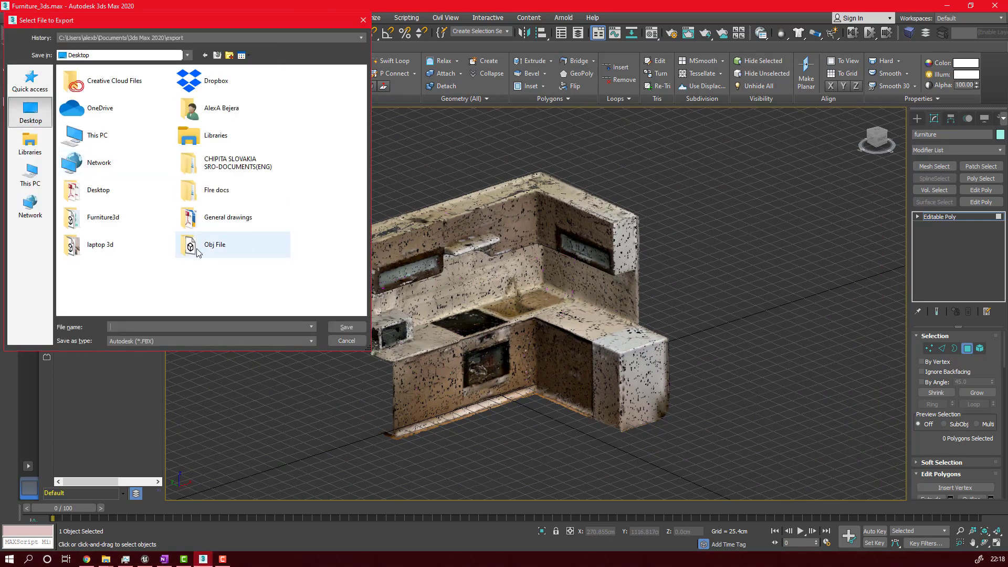
pyautogui.doubleClick(103, 218)
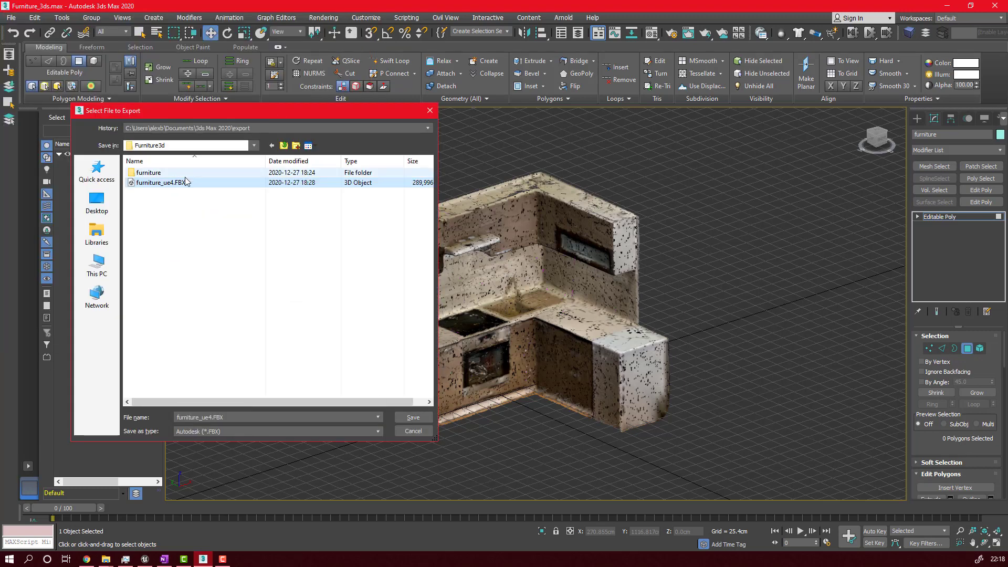
pyautogui.click(413, 417)
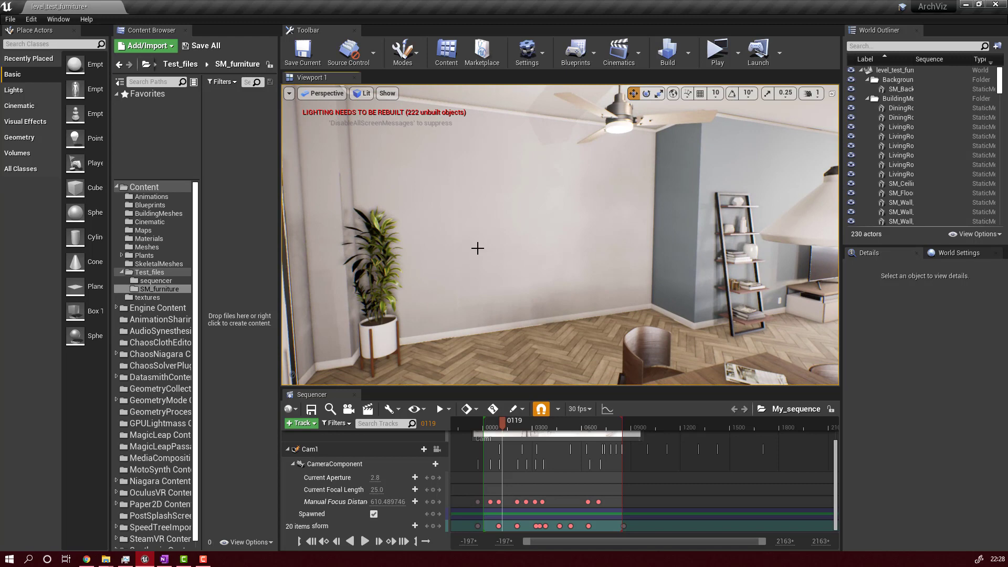
pyautogui.moveTo(190, 4)
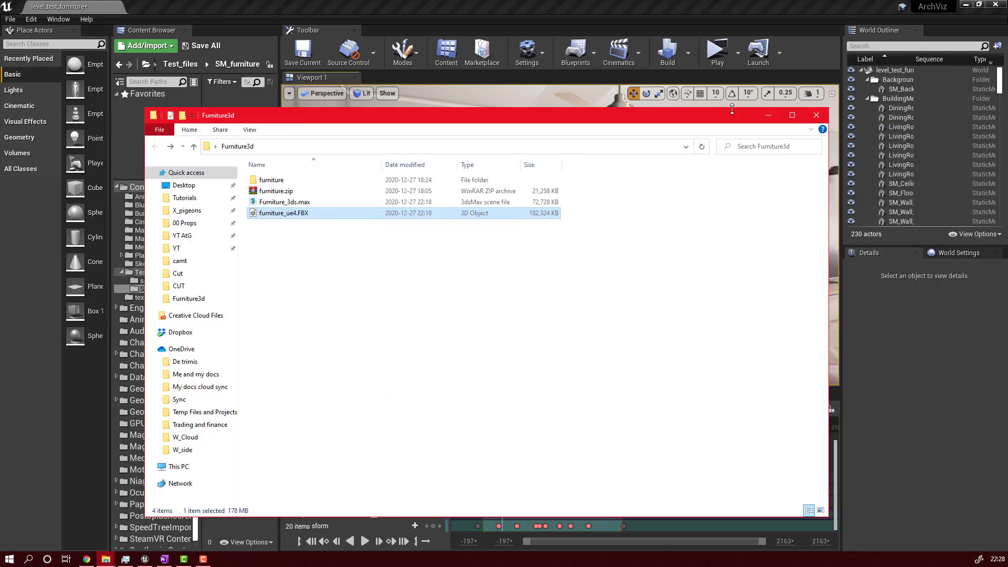
# Bring furniture_ue4.FBX from Furniture3d into the SM_furniture content folder.
pyautogui.doubleClick(284, 213)
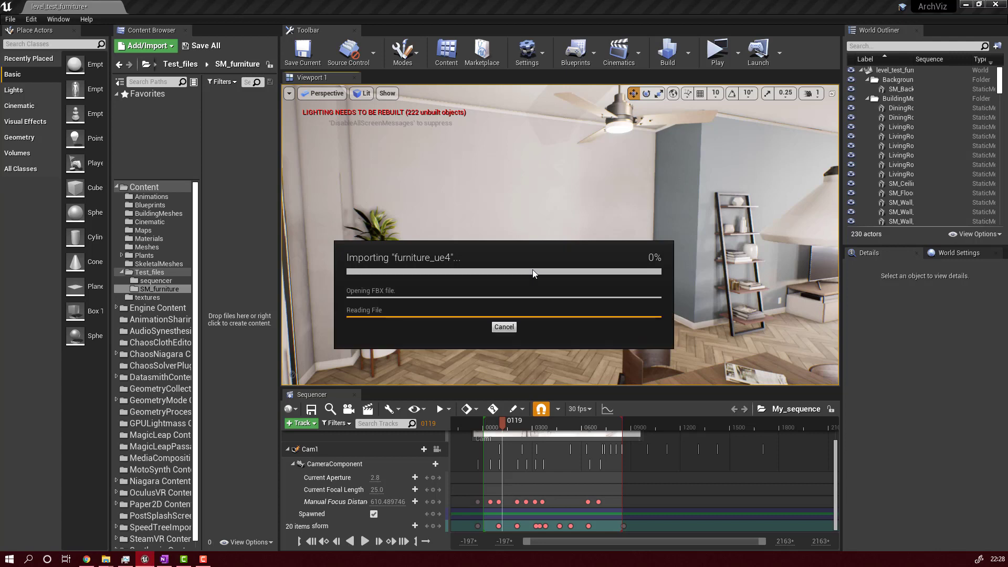
pyautogui.moveTo(494, 193)
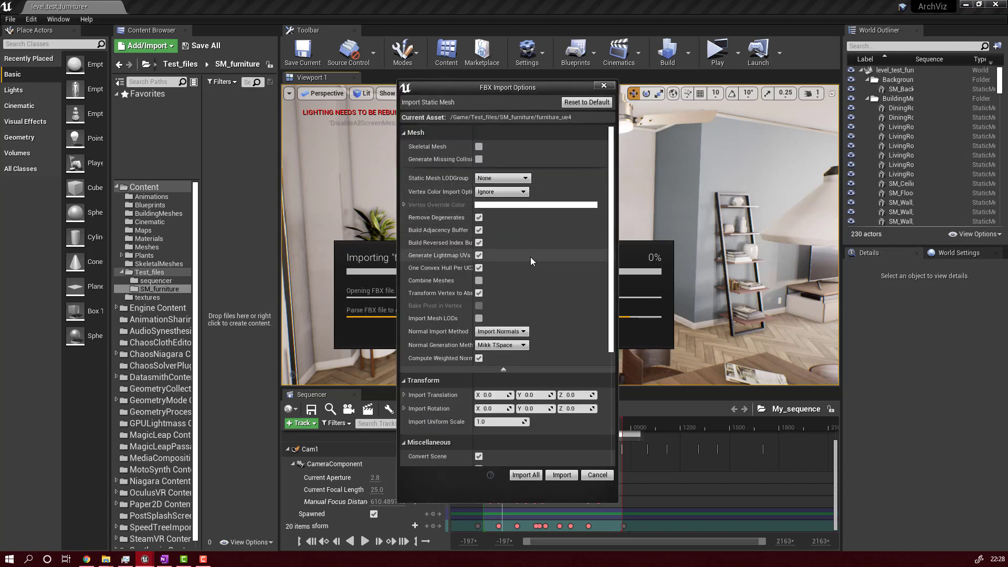
# Review the FBX Import Options and Import All to create the mesh, texture and material.
pyautogui.scroll(-3)
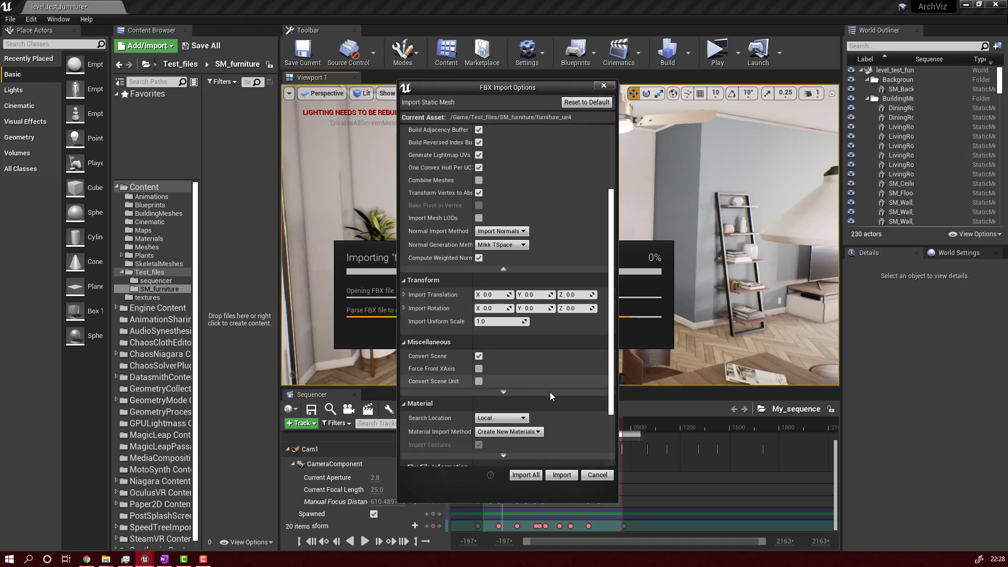
pyautogui.moveTo(526, 474)
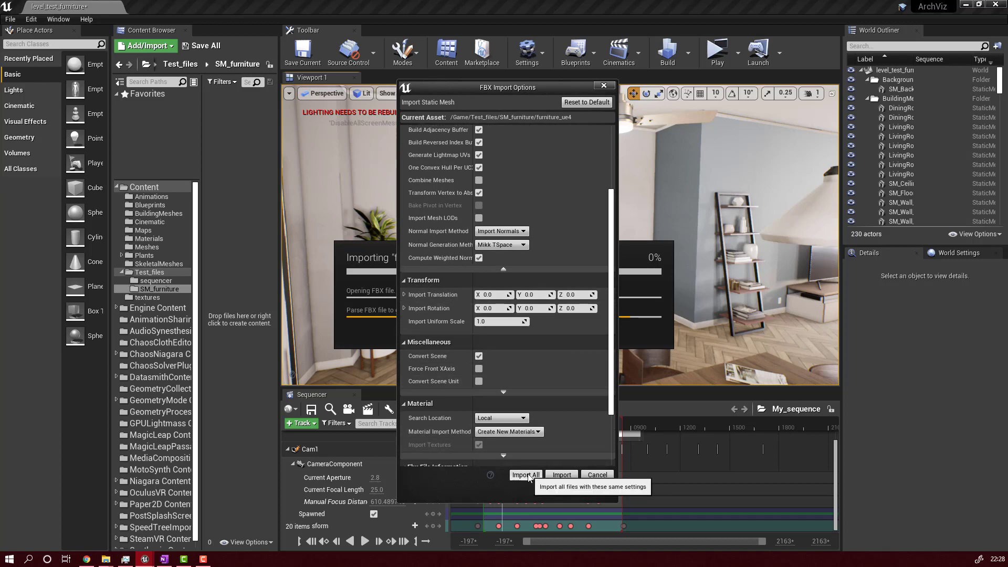
pyautogui.click(526, 475)
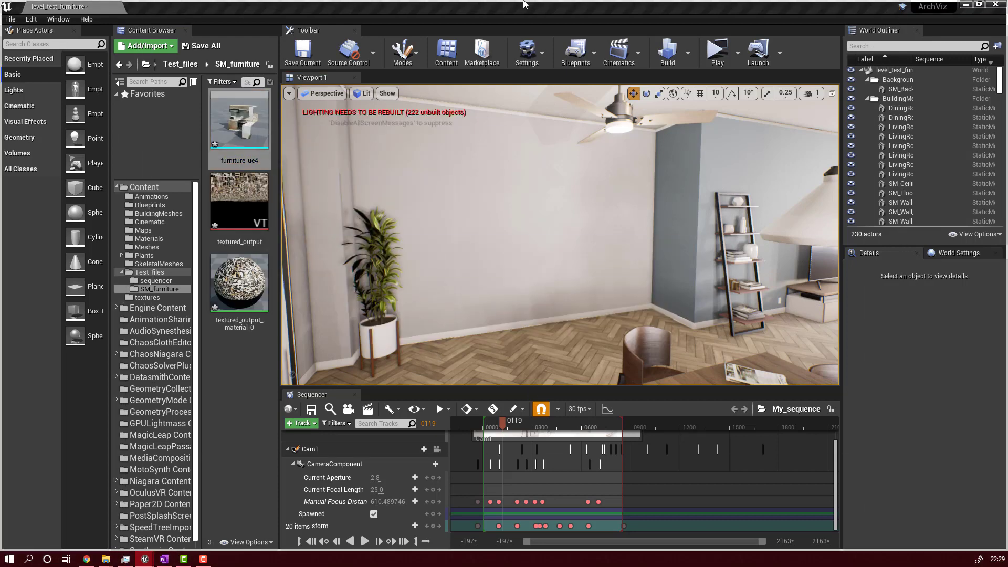
# Inspect furniture_ue4 in the Static Mesh Editor with its textured_output material applied.
pyautogui.doubleClick(240, 122)
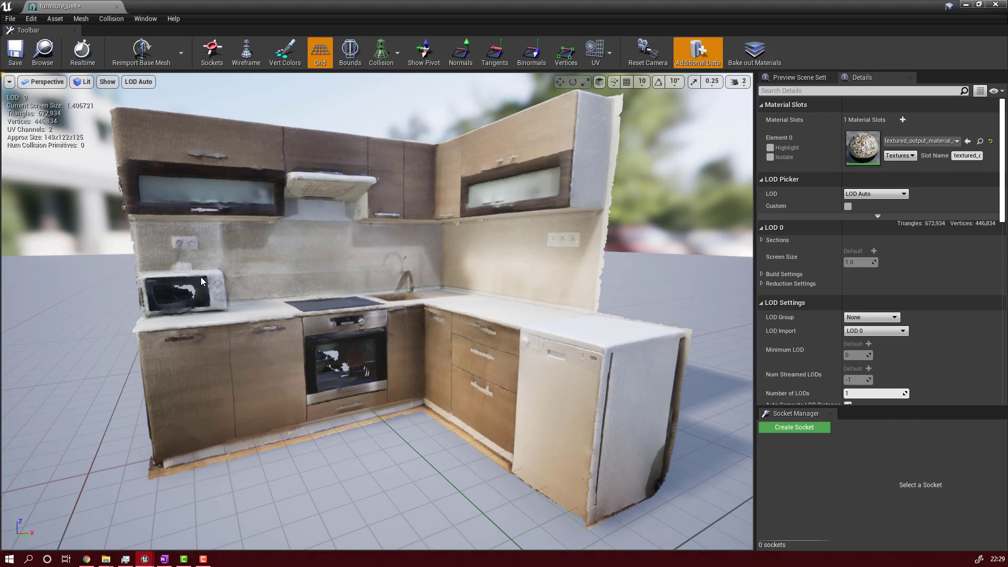
pyautogui.moveTo(325, 391)
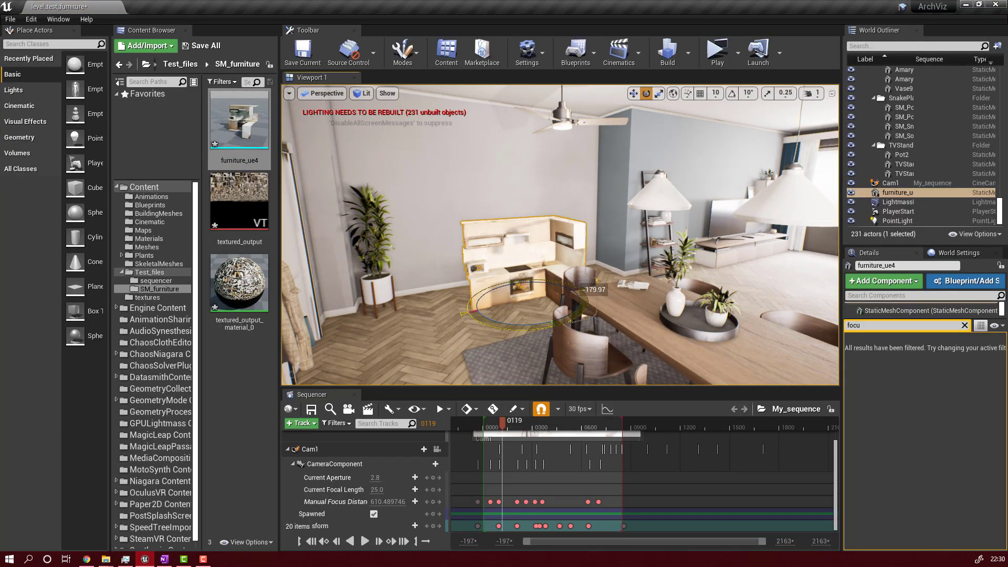
# Rotate the kitchen into place along the back wall, undo a bad rotation, and rebuild lighting.
pyautogui.click(634, 93)
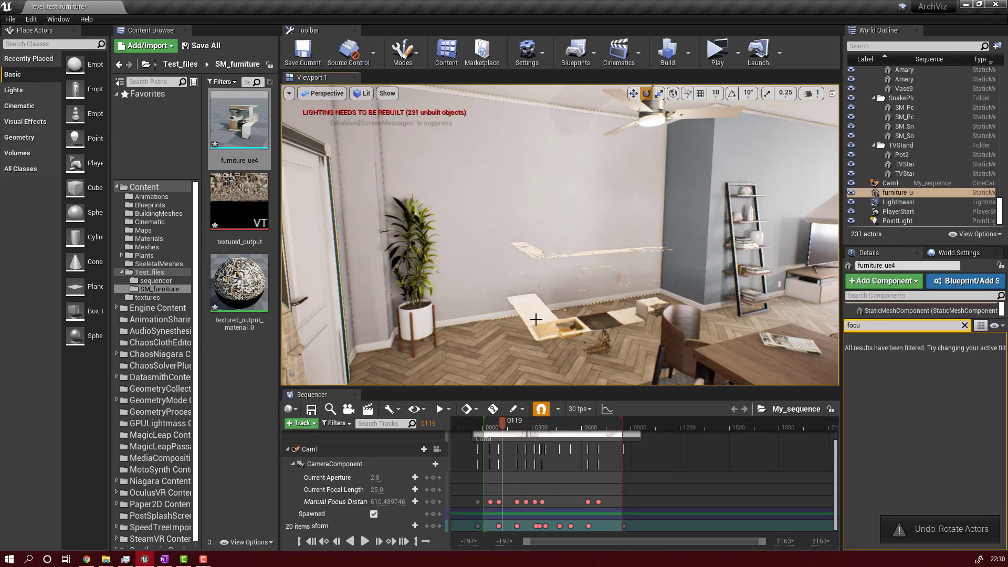
pyautogui.press('Delete')
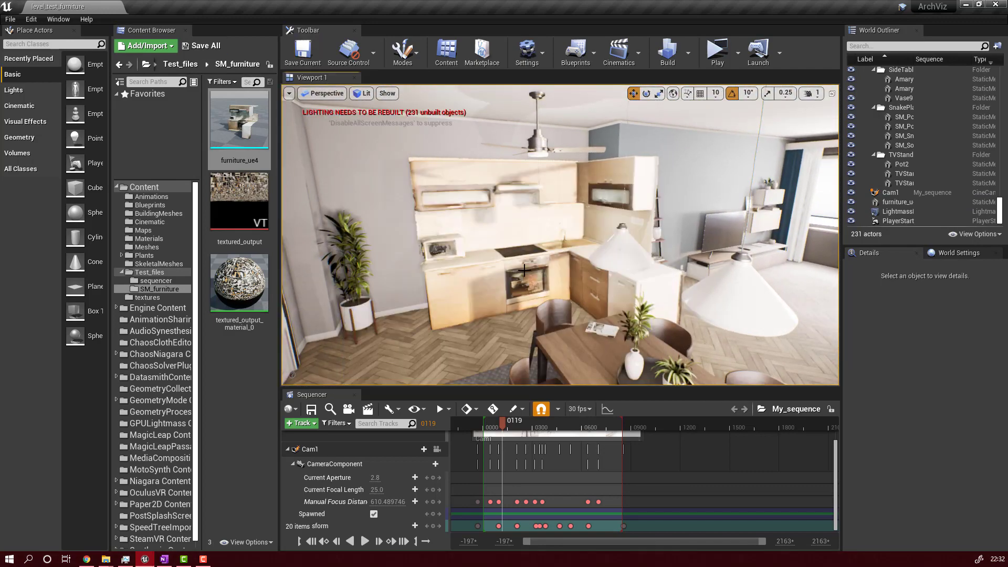
pyautogui.click(666, 53)
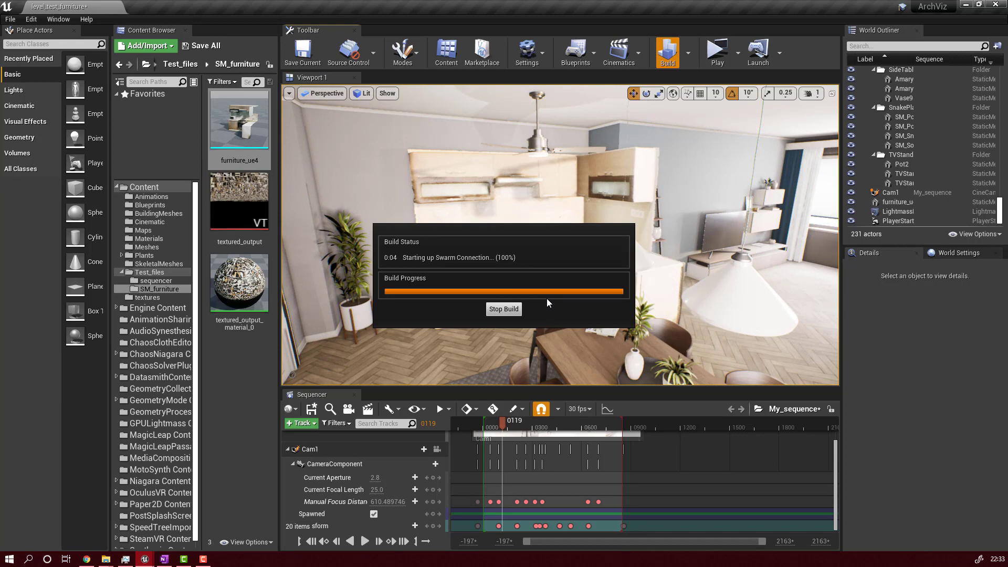
# Rebuild the level's lighting from the toolbar Build command with the scanned kitchen in place.
pyautogui.click(504, 309)
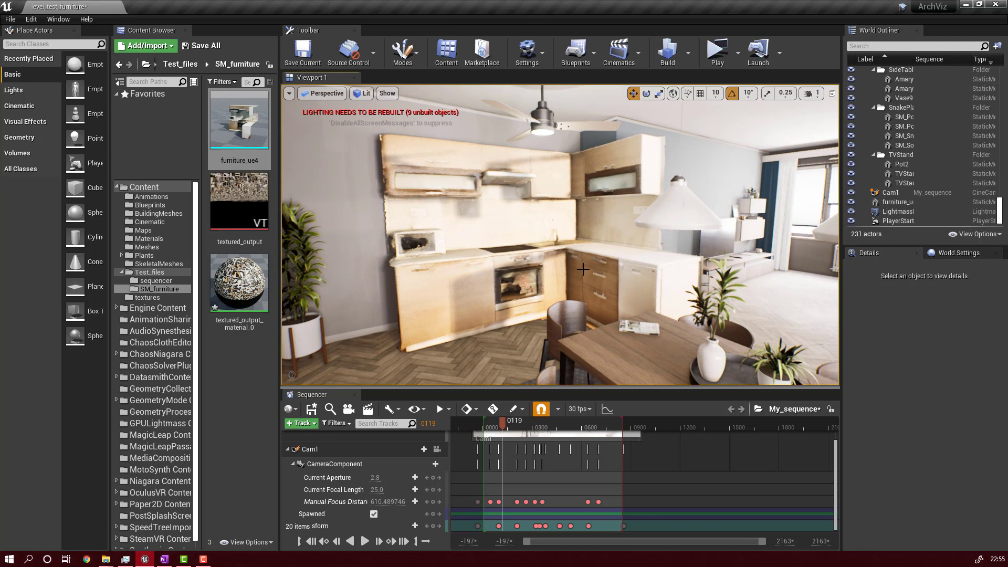
pyautogui.moveTo(620, 271)
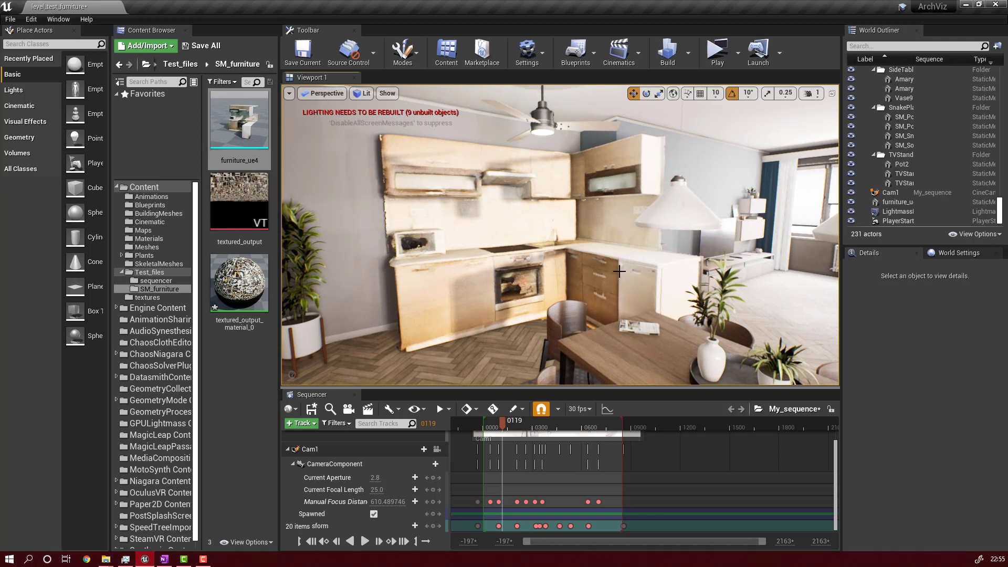
pyautogui.moveTo(611, 293)
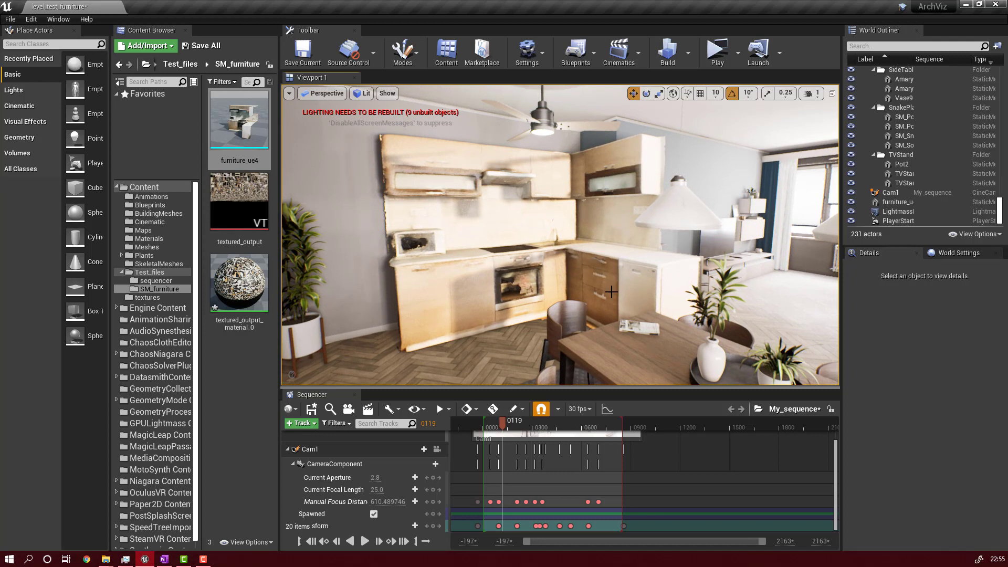